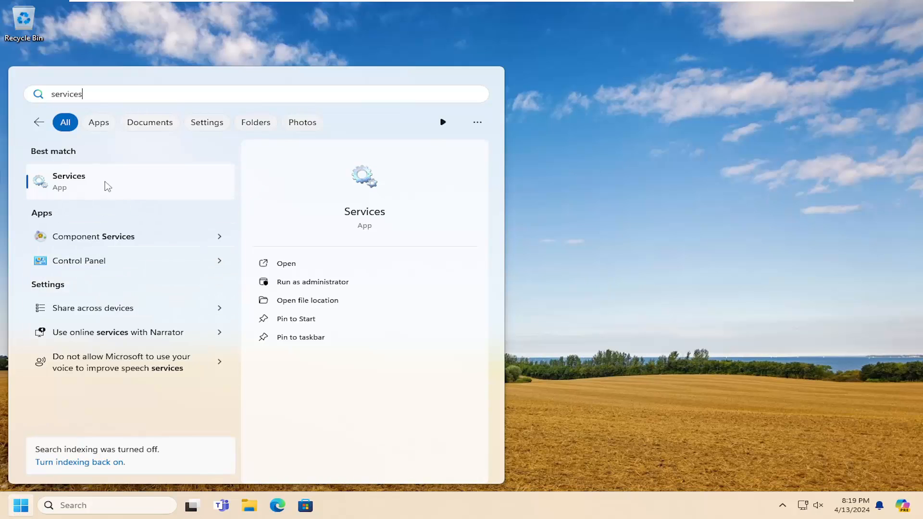
- Launch the Services app from the Start search best match
left_click(69, 181)
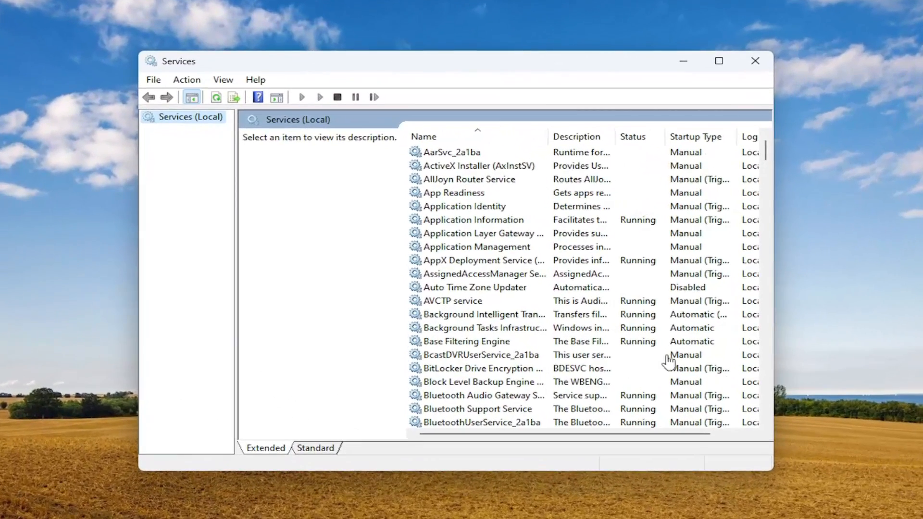
- Scroll the services list down to reach Volume Shadow Copy
scroll("down", 3)
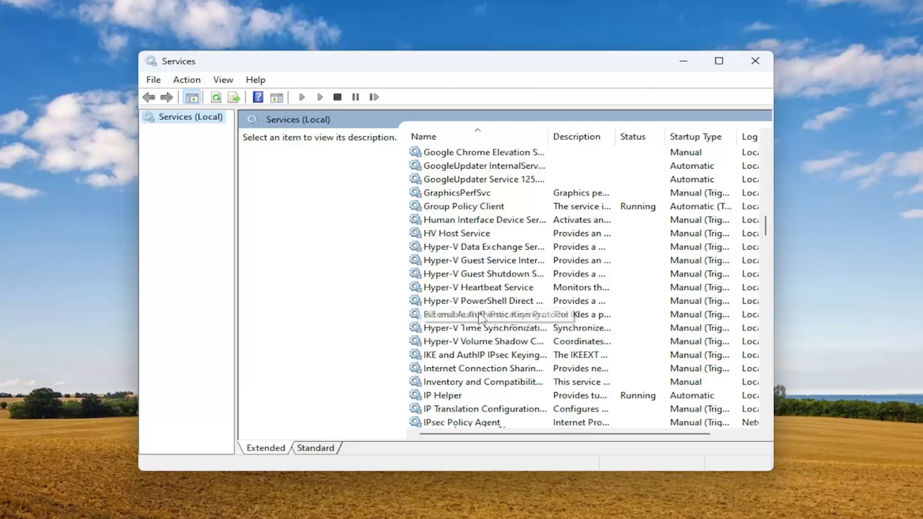
scroll("down", 3)
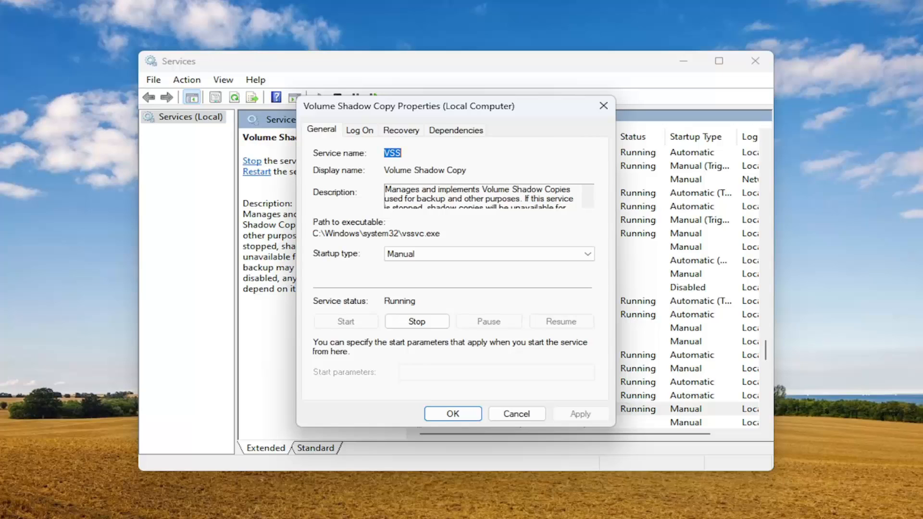
- Keep Volume Shadow Copy's startup type Manual, stop the service and start it again
left_click(586, 254)
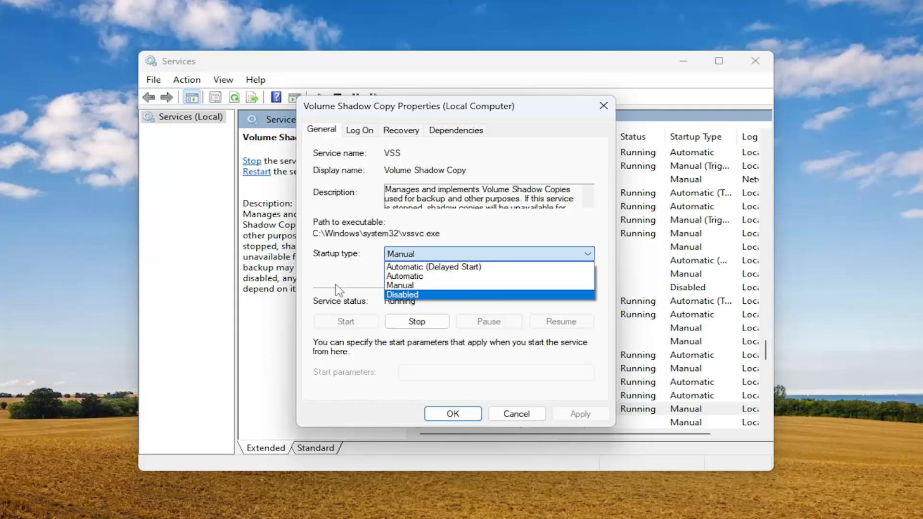
left_click(400, 284)
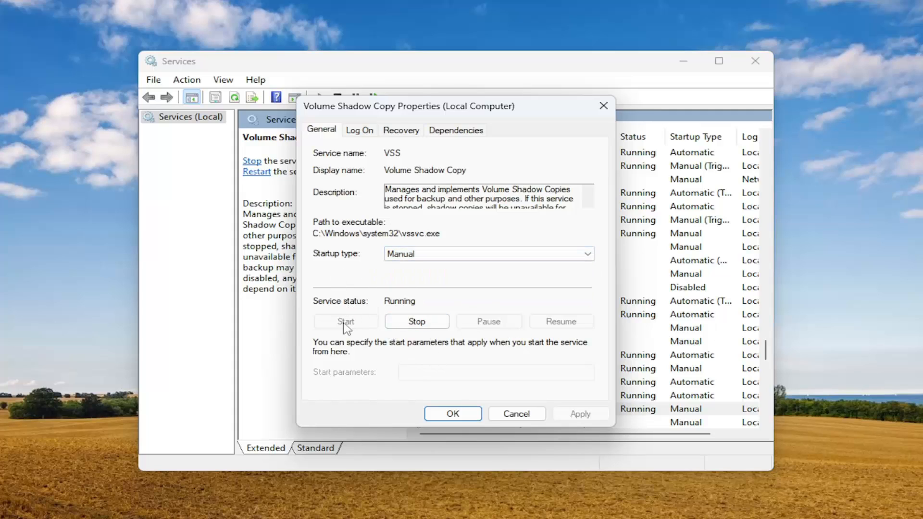
mouse_move(412, 321)
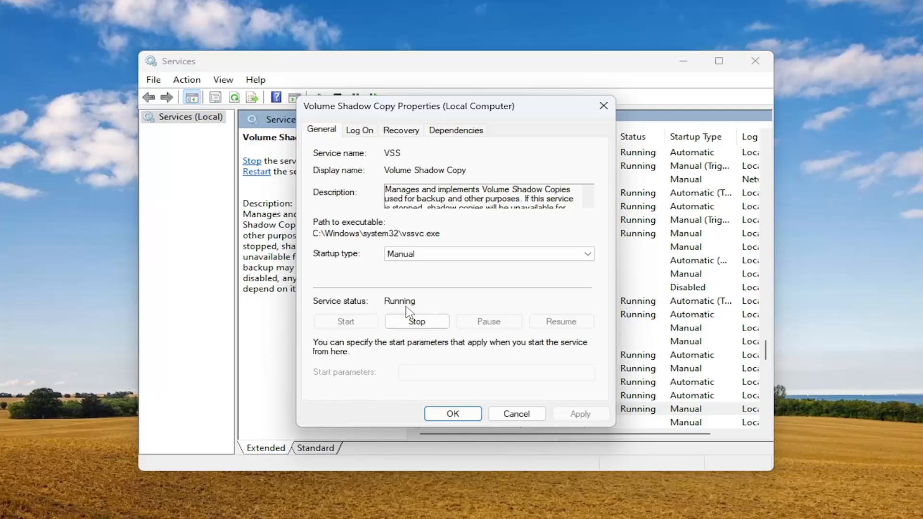
left_click(416, 321)
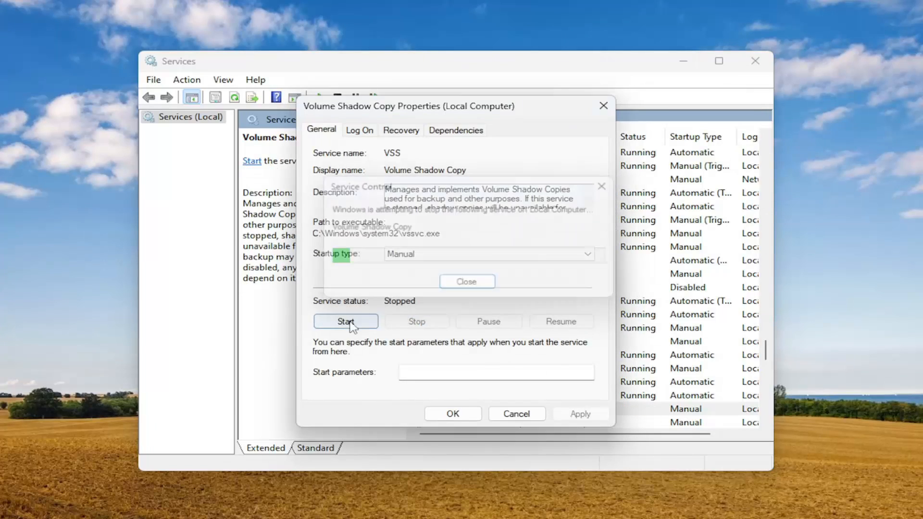
left_click(345, 321)
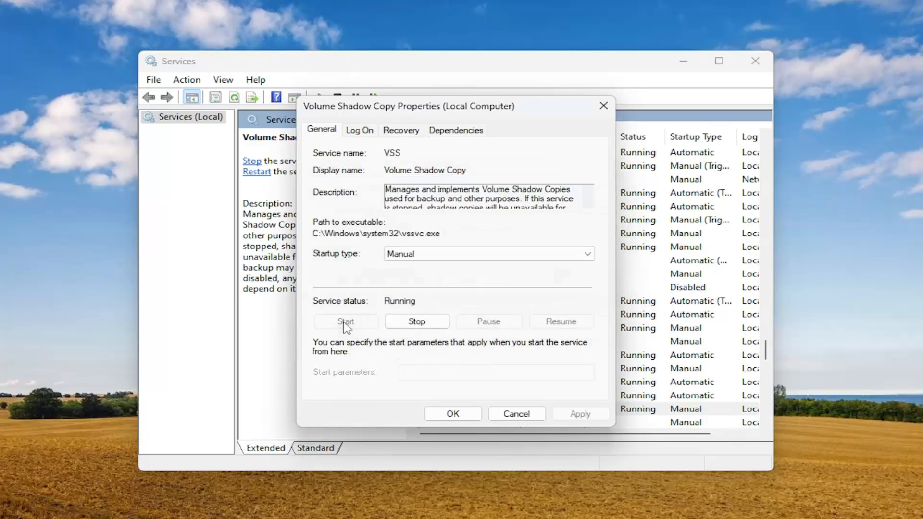
mouse_move(394, 336)
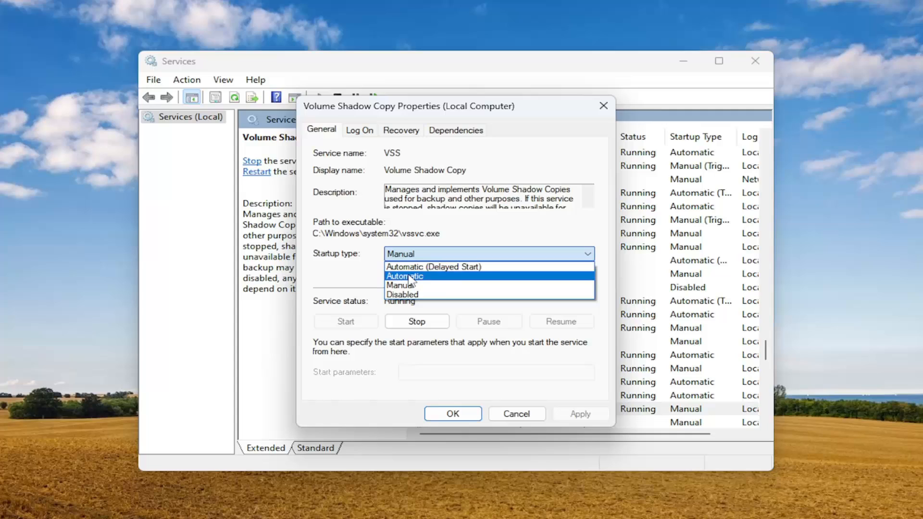
mouse_move(400, 285)
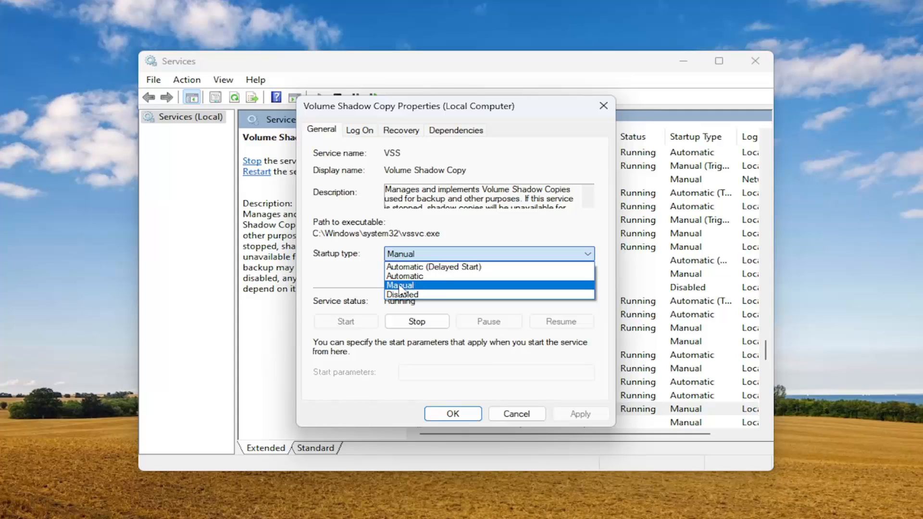
mouse_move(402, 275)
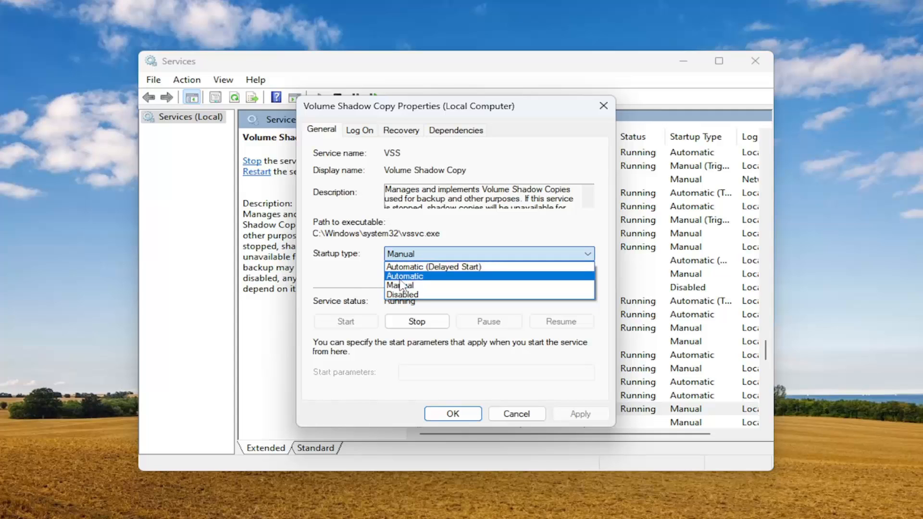
mouse_move(403, 294)
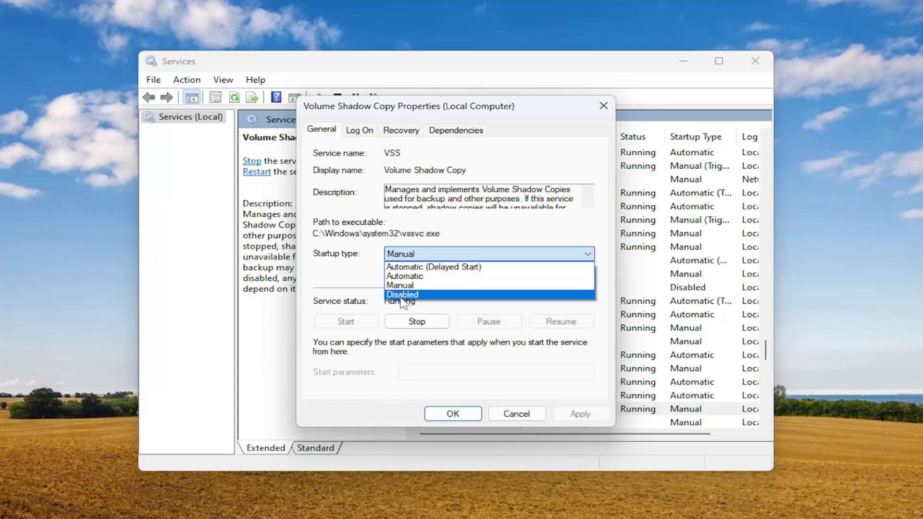
mouse_move(400, 284)
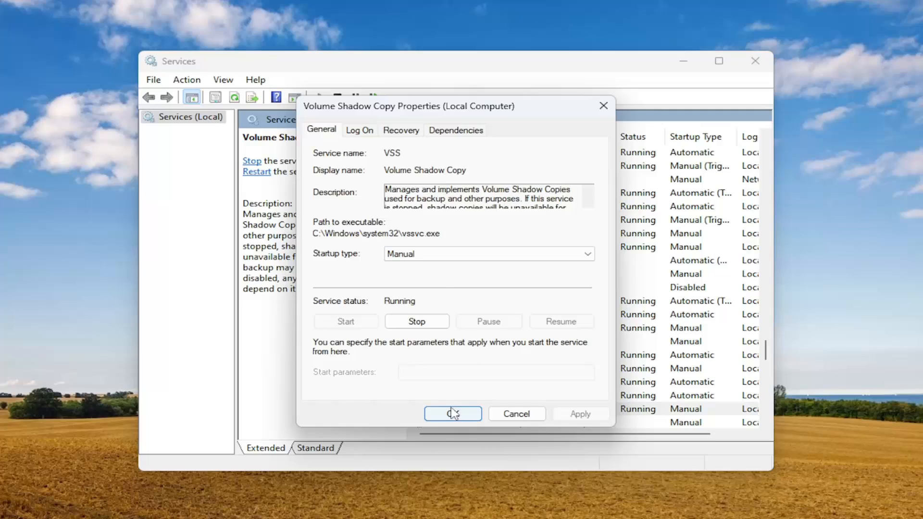
- Confirm the Volume Shadow Copy settings with OK, closing its properties
left_click(452, 414)
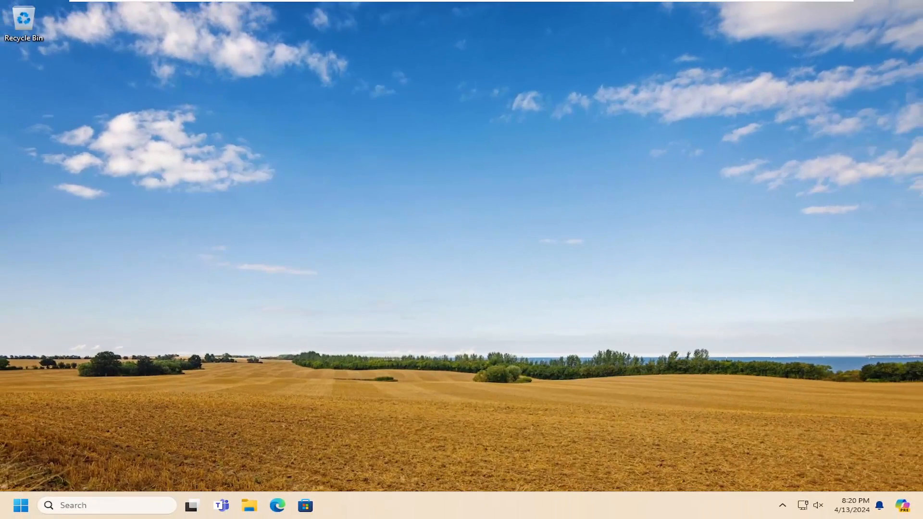